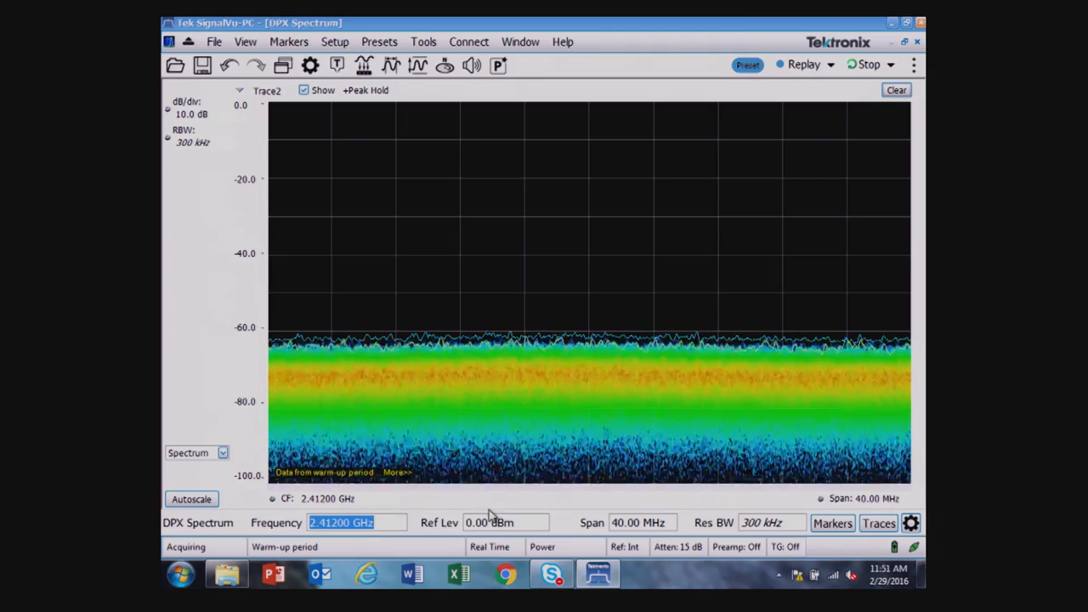
- Adjust the DPX spectrum's reference level and span, entering 10.00 MHz, 100.0 MHz and 300 kHz
left_click(502, 522)
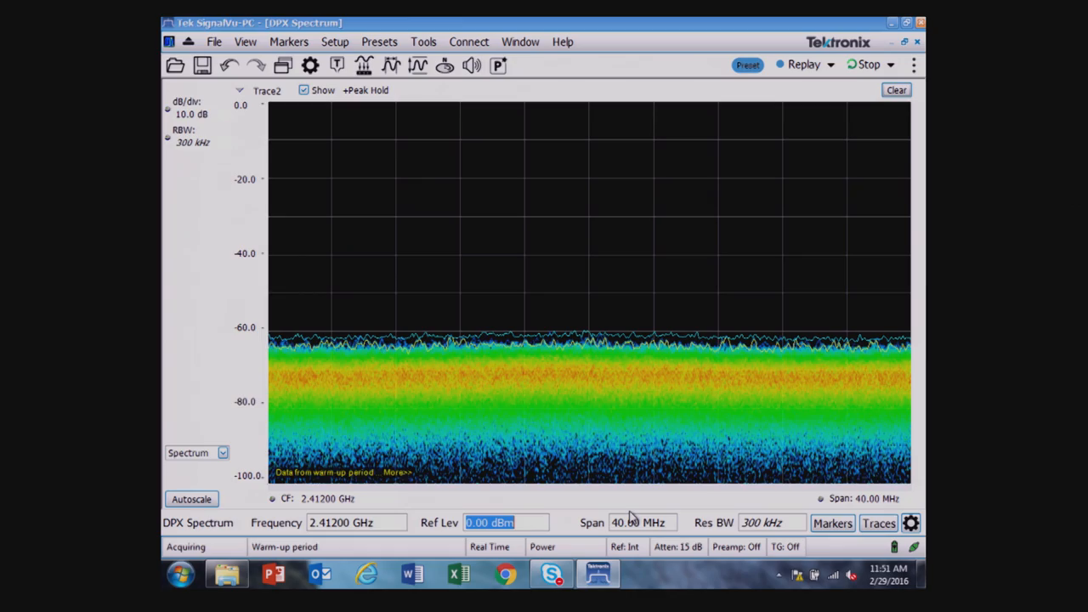
left_click(639, 522)
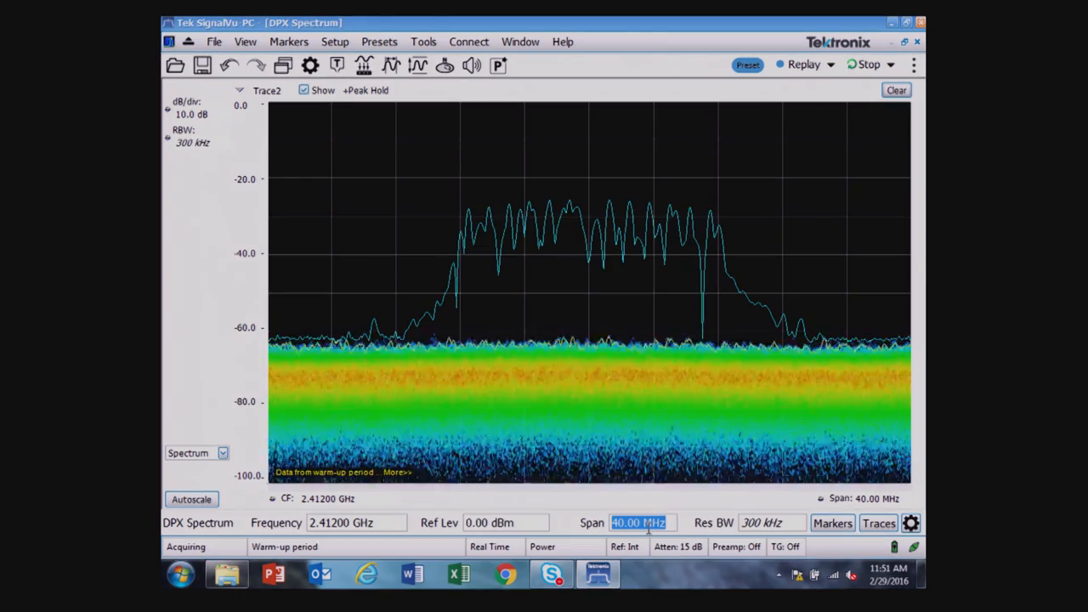
type("10.00 MHz")
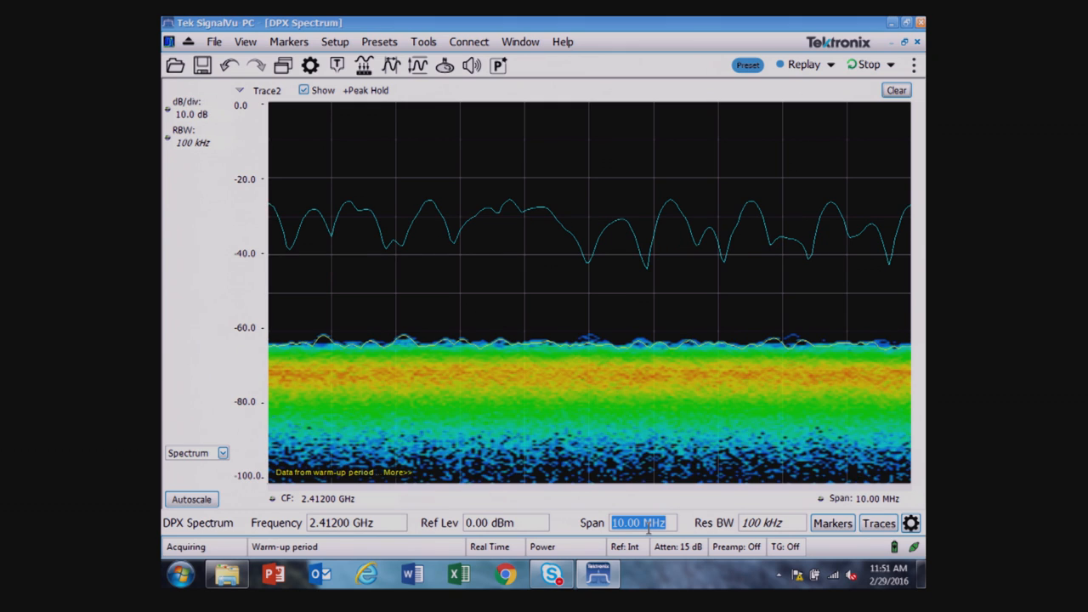
type("100.0 MHz")
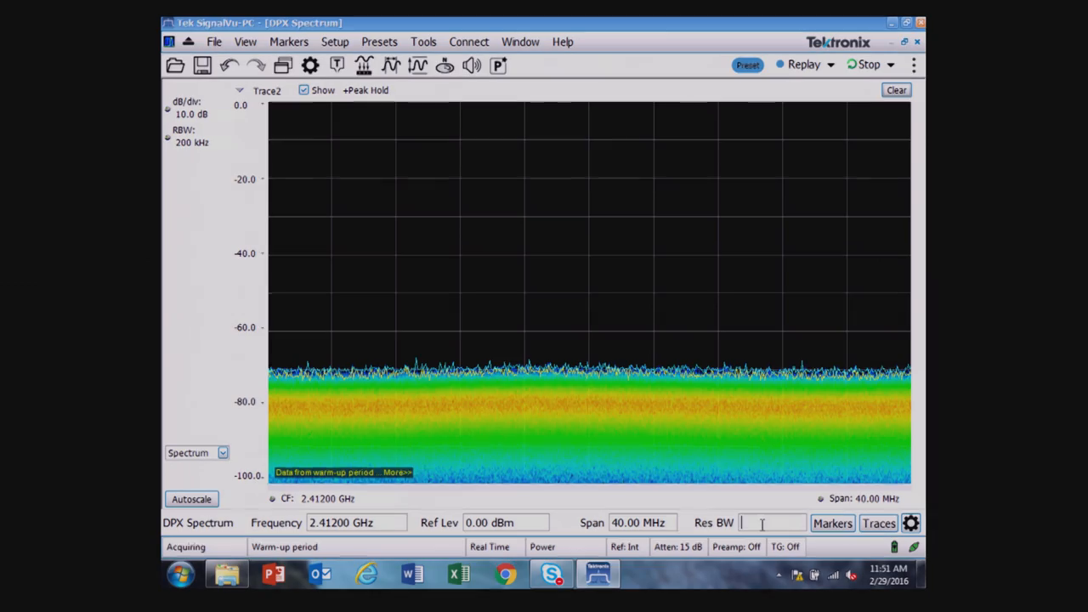
type("300 kHz")
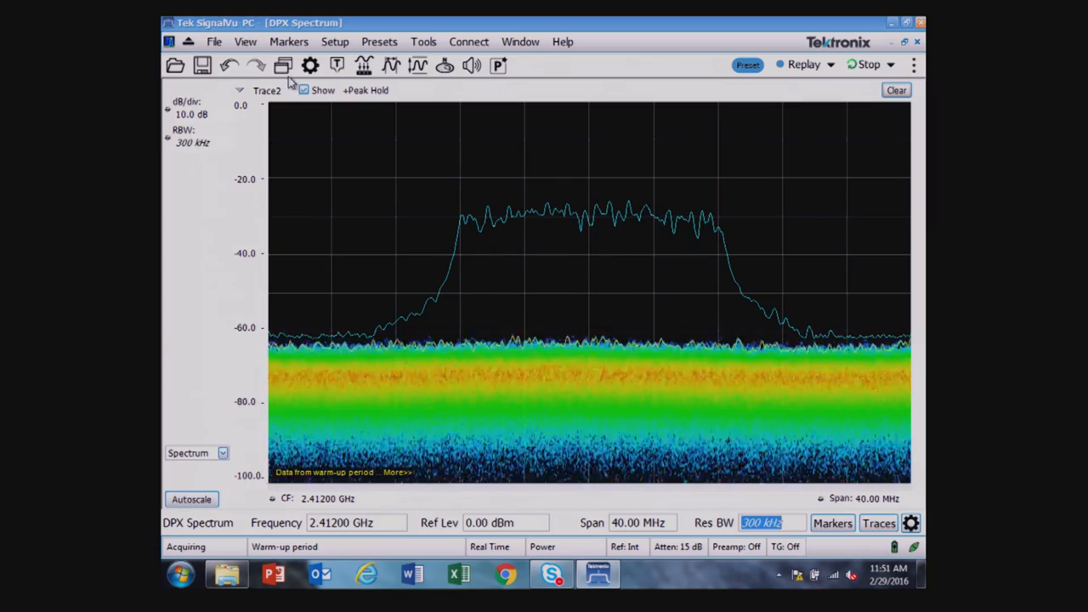
mouse_move(282, 64)
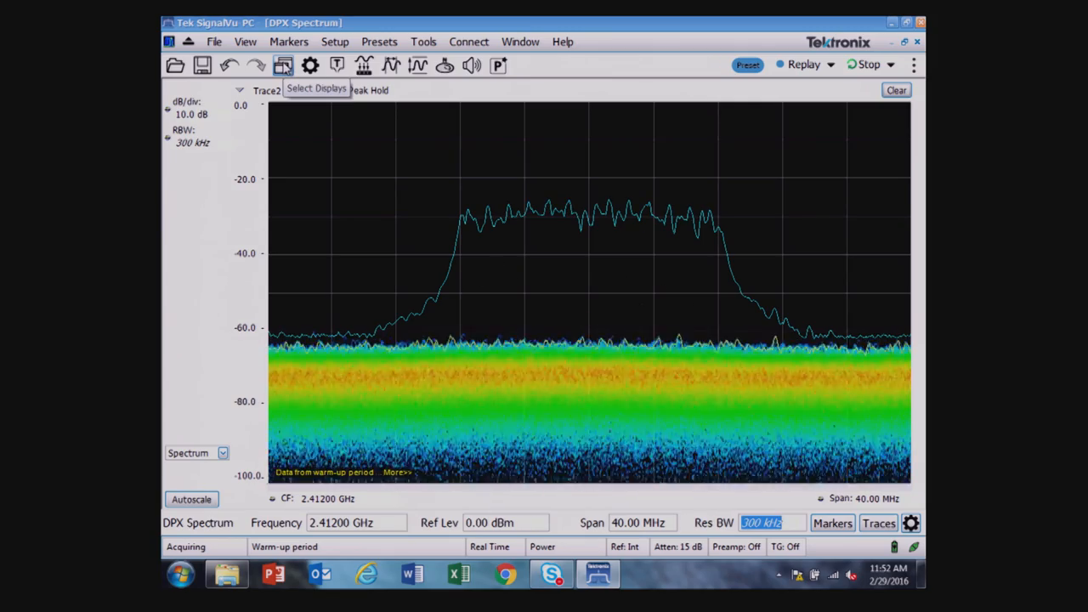
- From Select Displays, browse Analog Modulation and RF Measurements to WLAN Analysis and apply the set
left_click(283, 64)
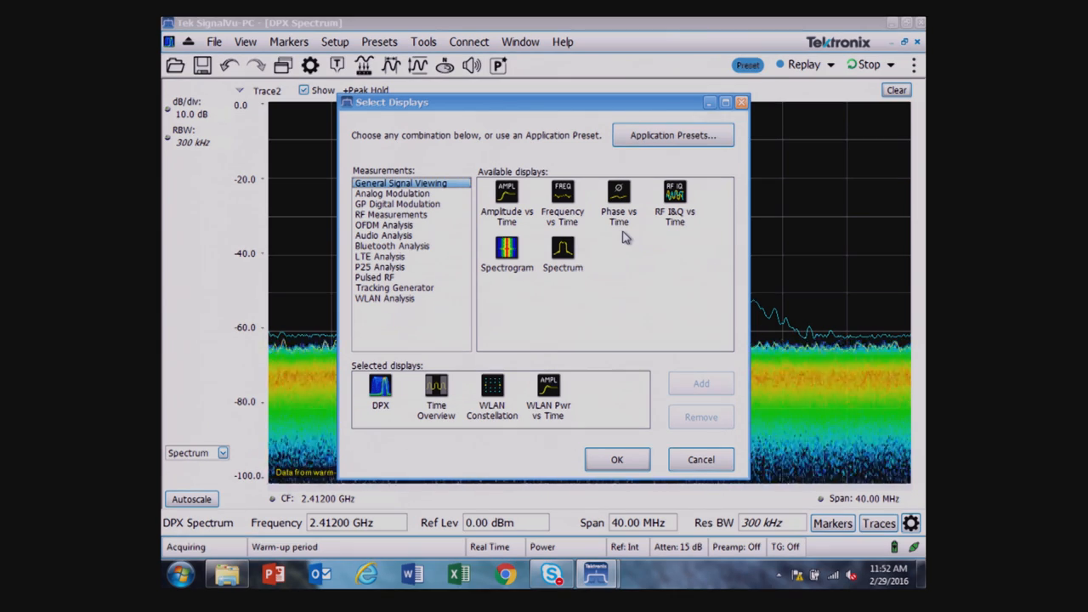
left_click(393, 194)
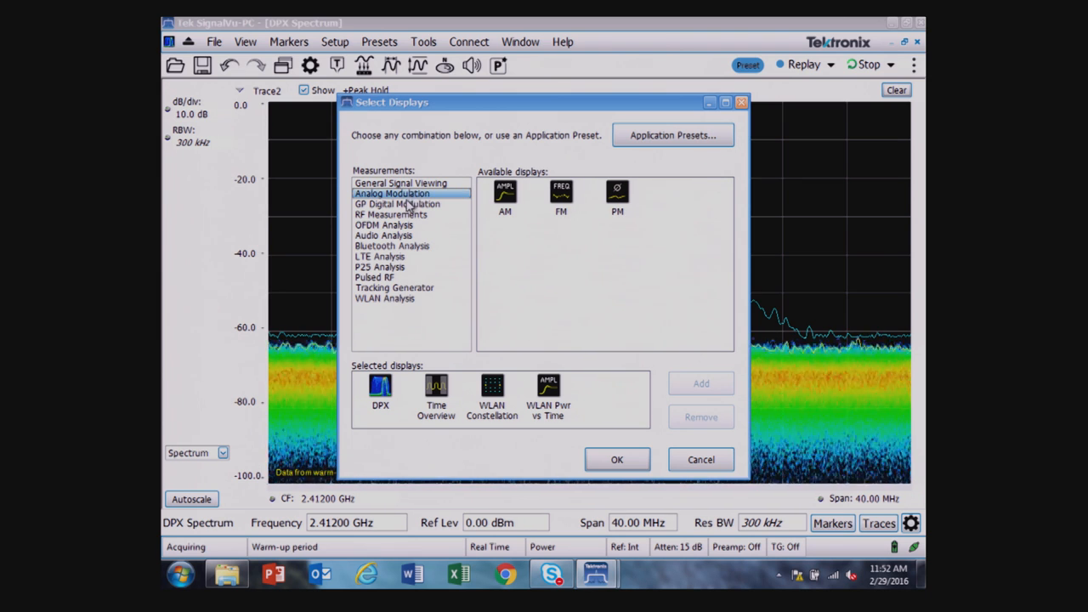
left_click(391, 214)
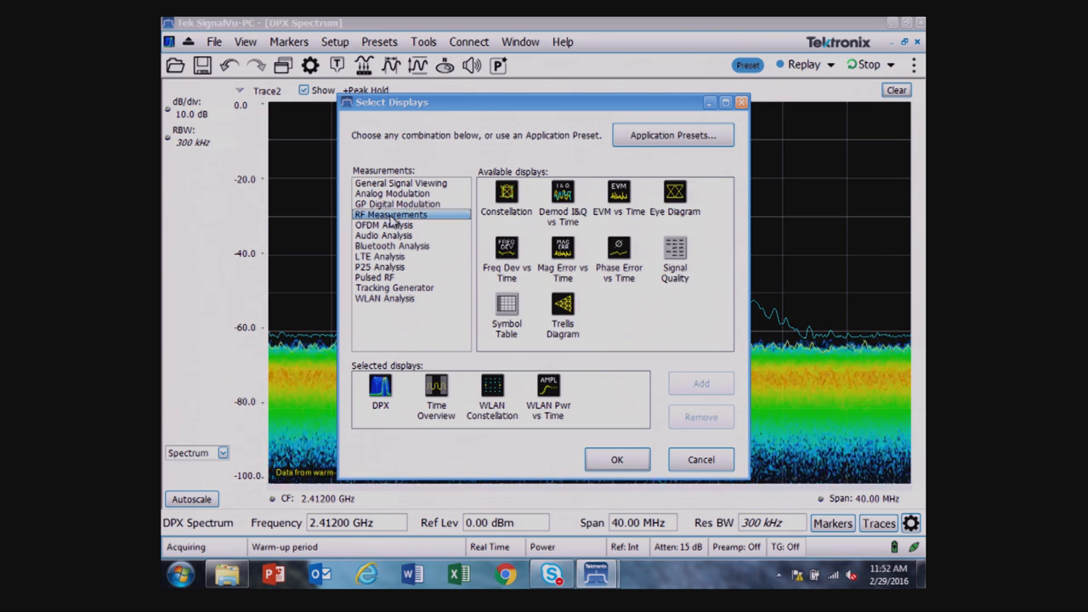
left_click(384, 299)
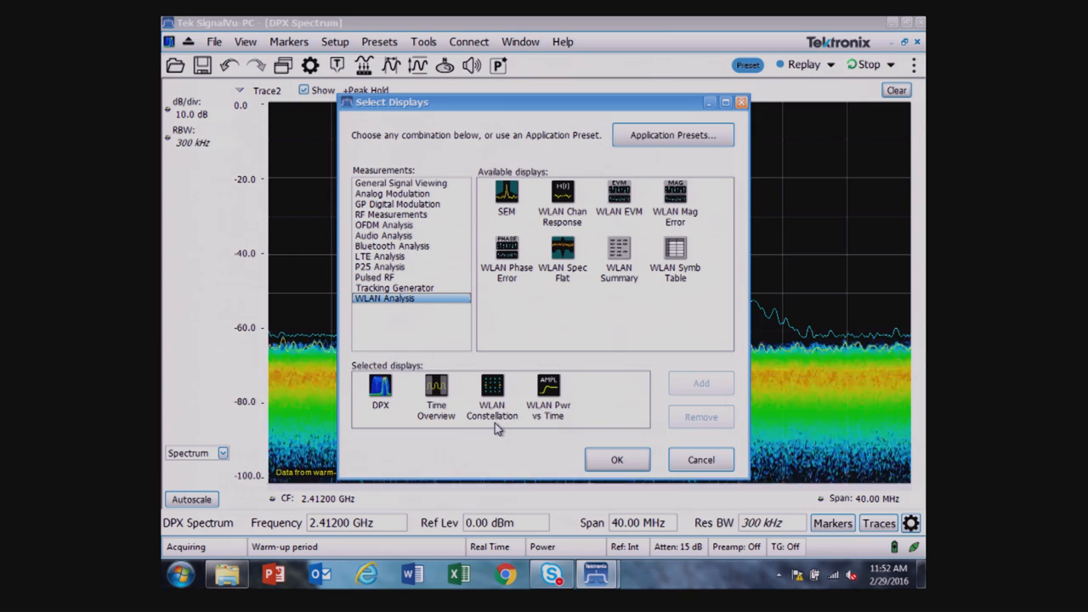
mouse_move(558, 432)
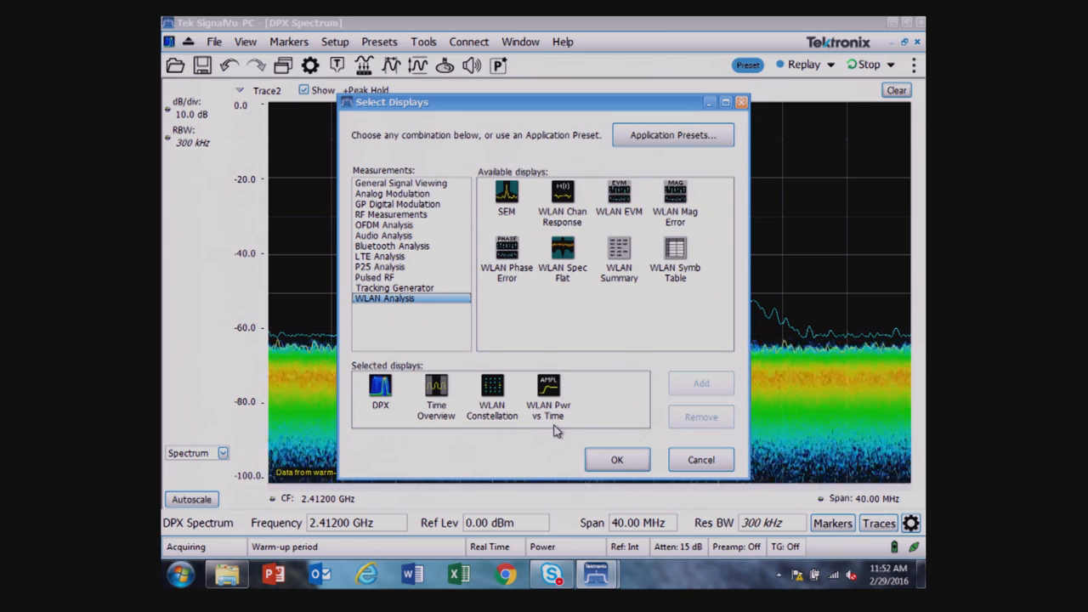
left_click(617, 460)
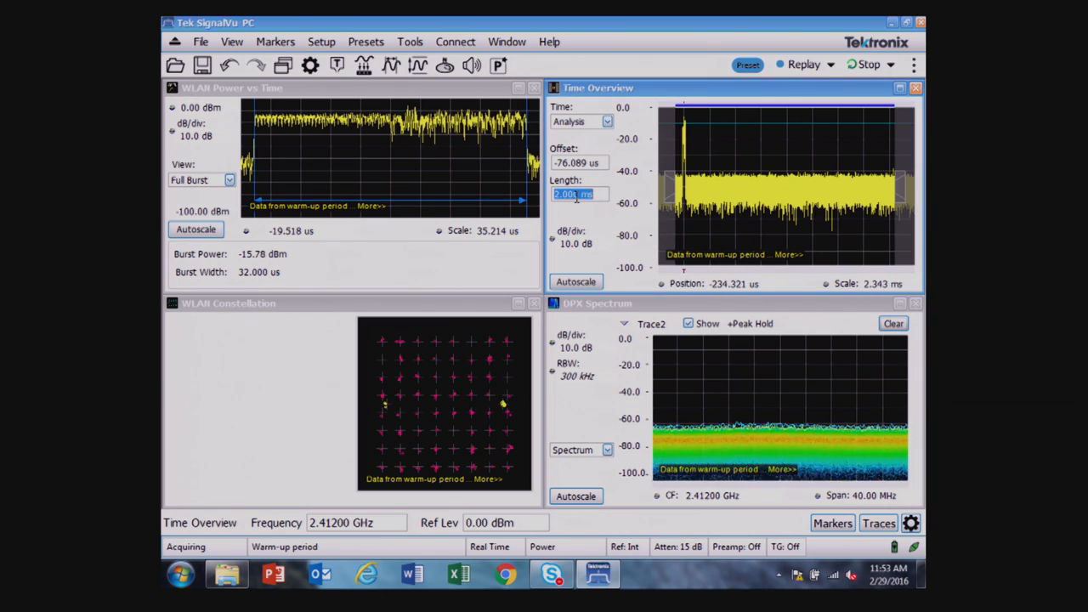
- Lengthen the time overview analysis length, entering 20.00 ms then 500.00 ms
type("20.00 ms")
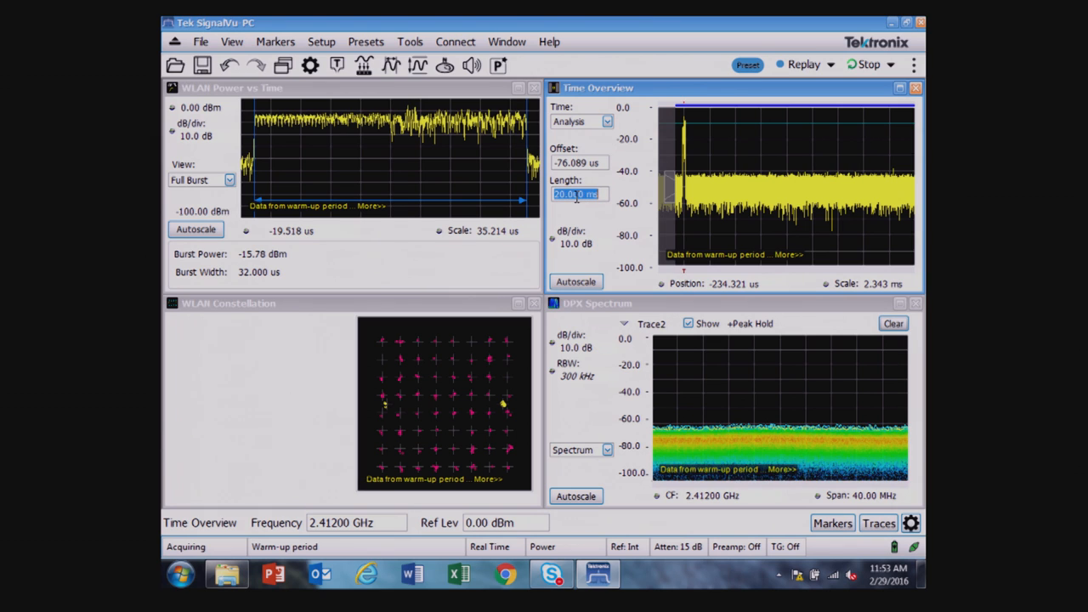
type("500.00 ms")
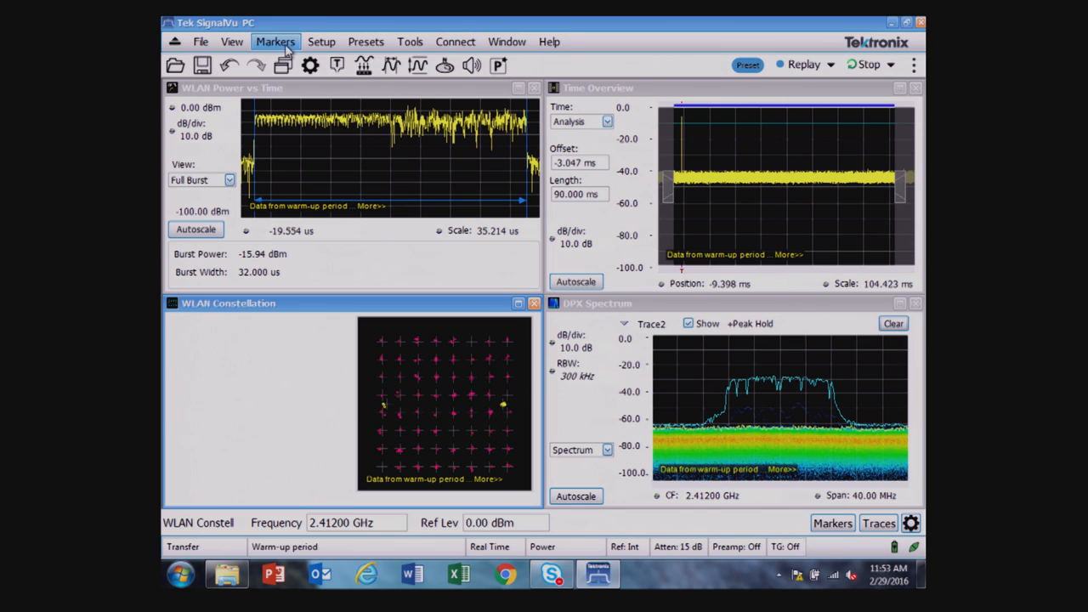
- Add WLAN Summary from the WLAN Analysis category and confirm the display set
left_click(283, 65)
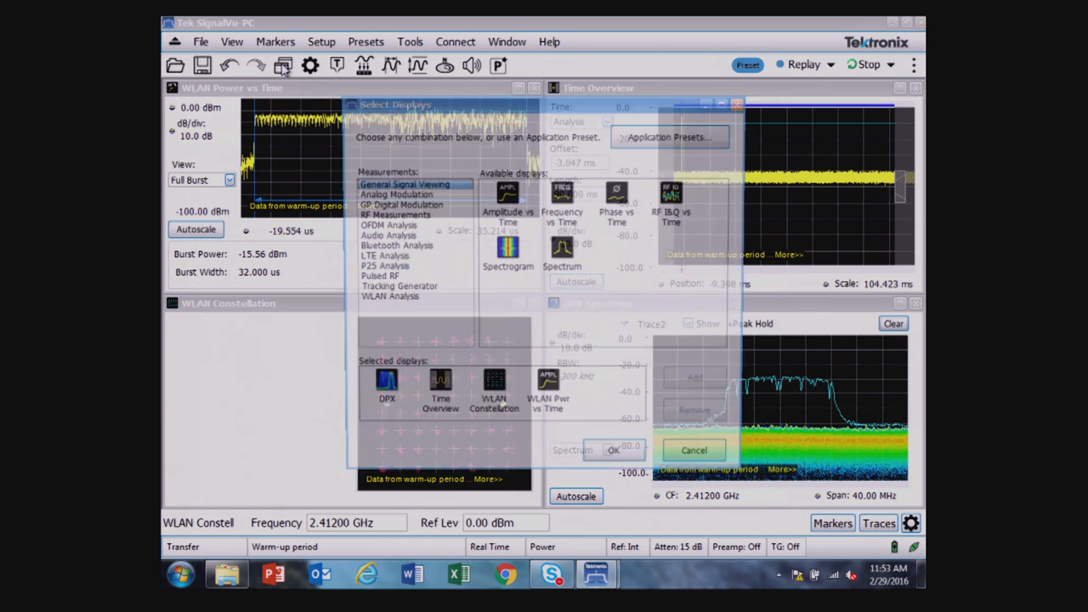
left_click(385, 299)
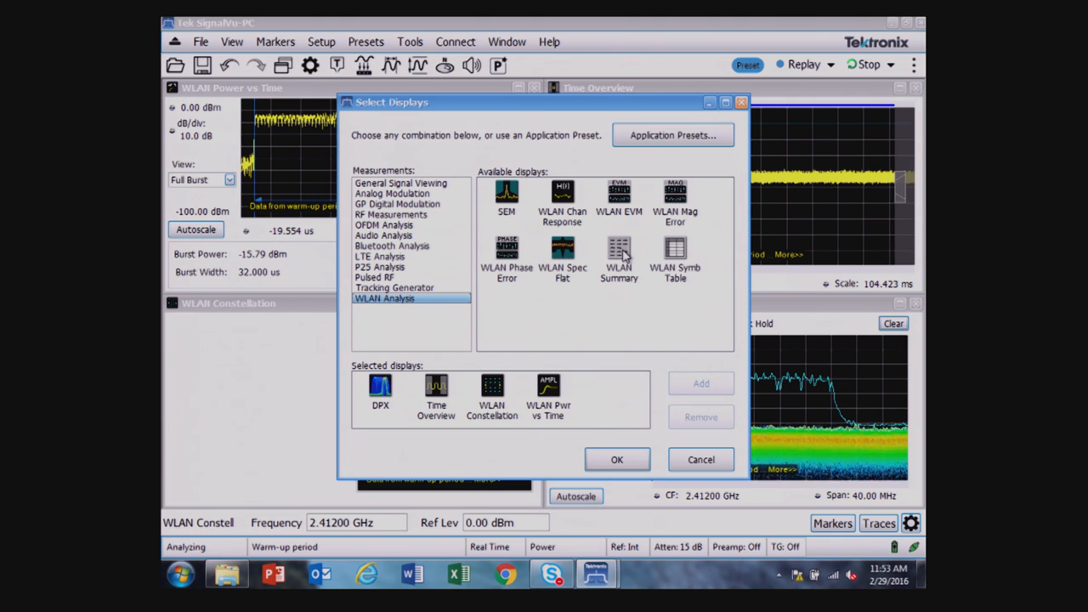
left_click(619, 252)
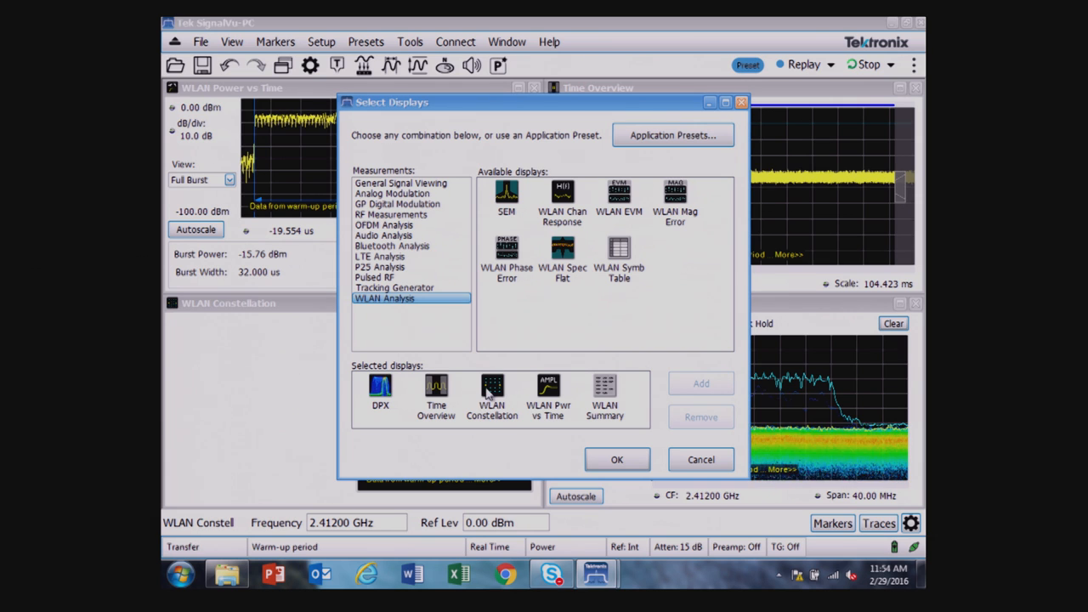
left_click(617, 459)
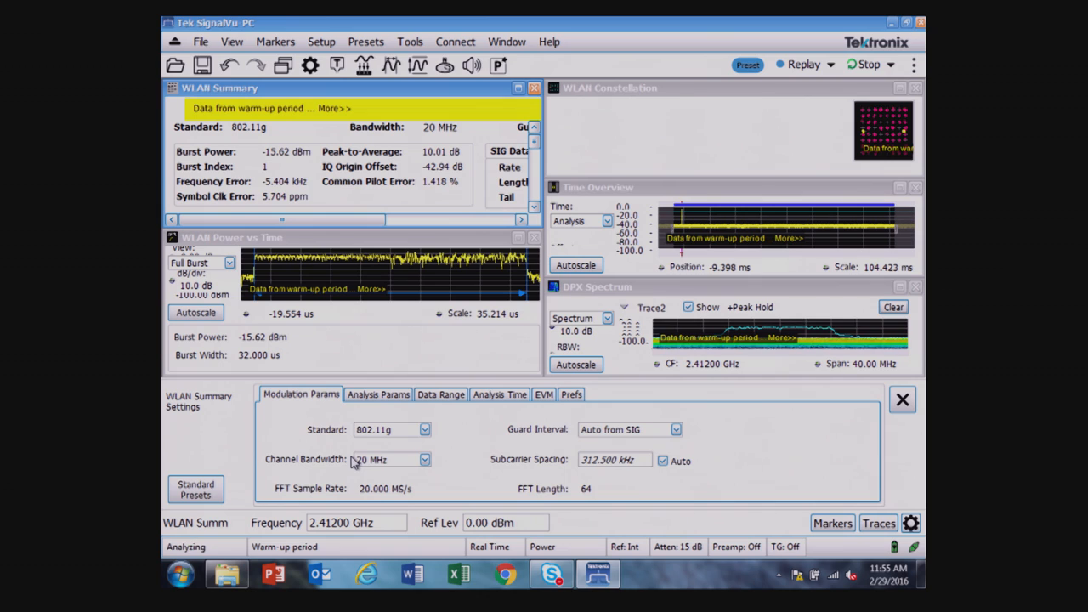
- Keep 802.11g as the WLAN standard, then review the Analysis Params and Data Range settings
left_click(426, 429)
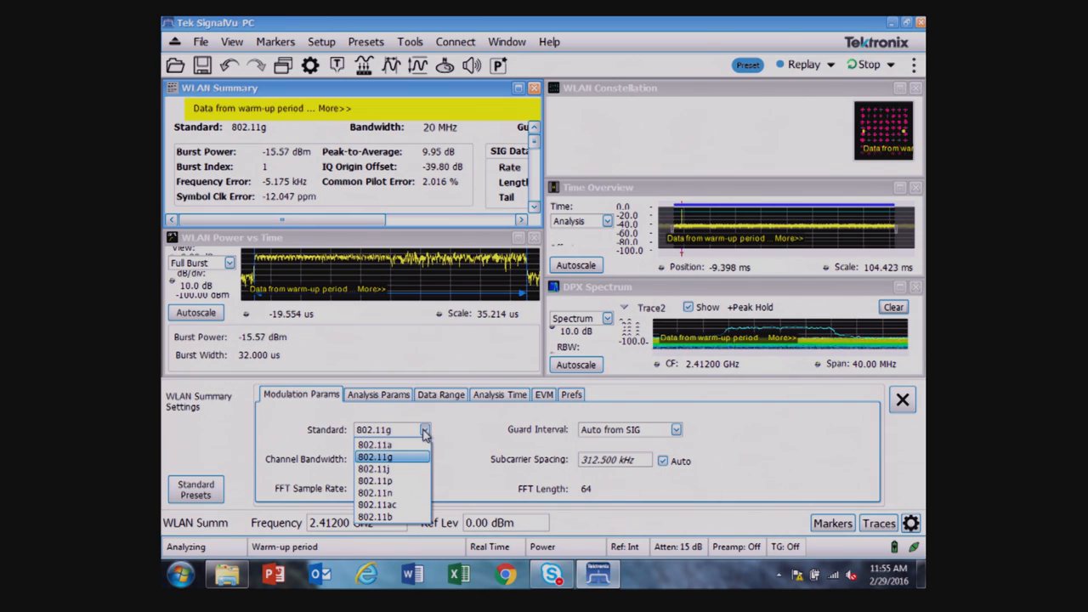
left_click(376, 456)
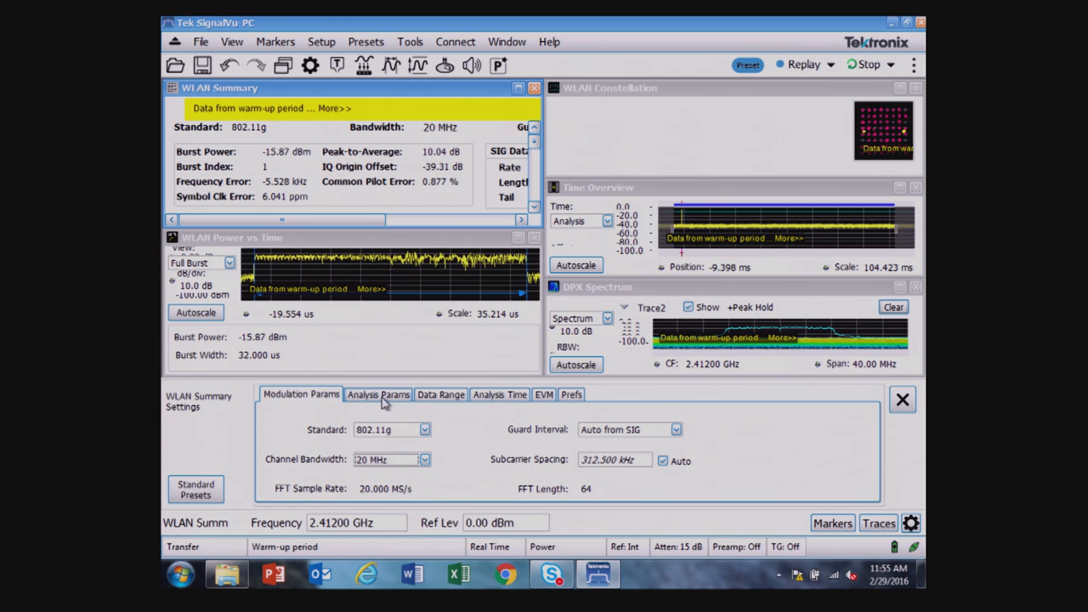
left_click(378, 394)
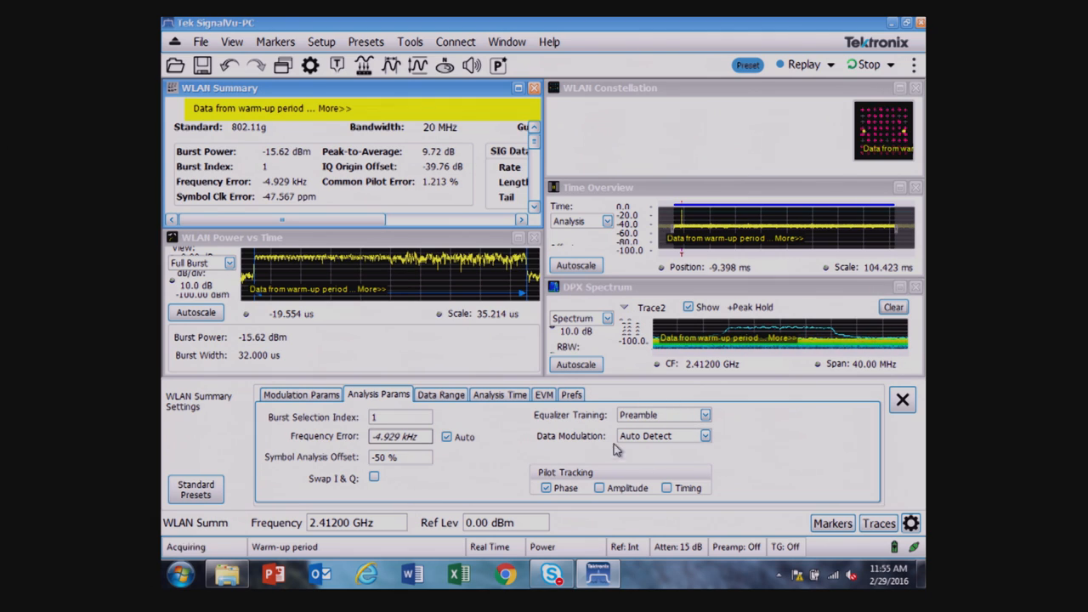
mouse_move(667, 451)
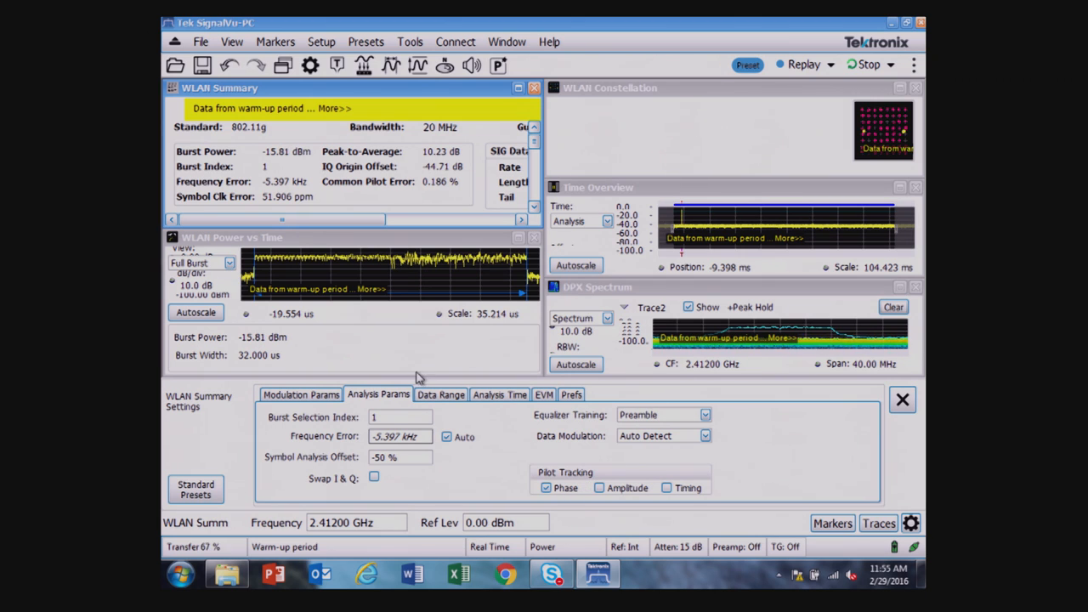
left_click(440, 394)
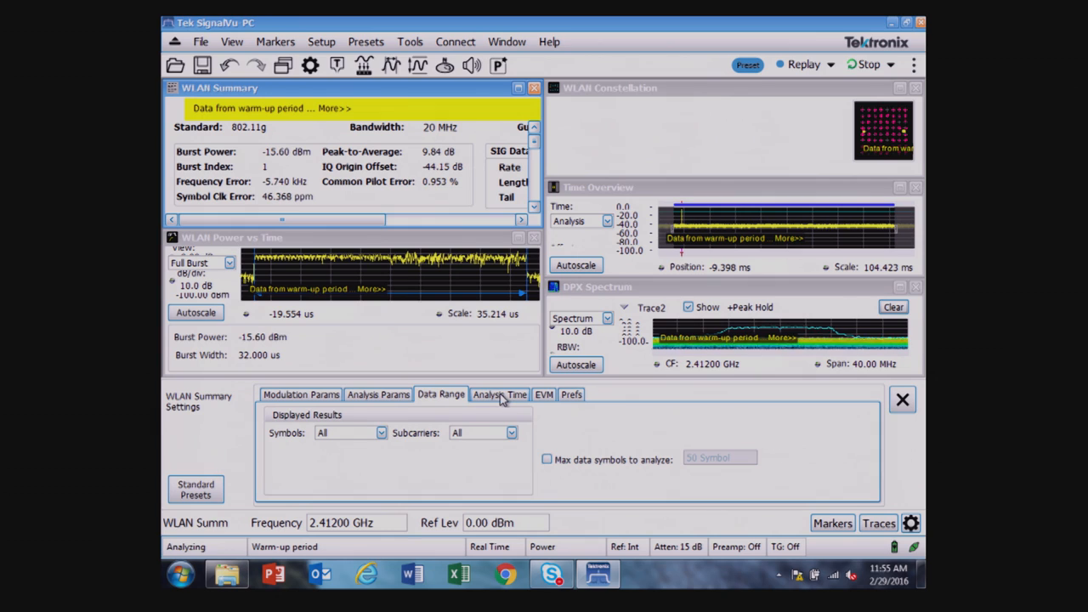
- Set EVM units to Percent after checking Analysis Time, view Prefs, and close the settings
left_click(500, 394)
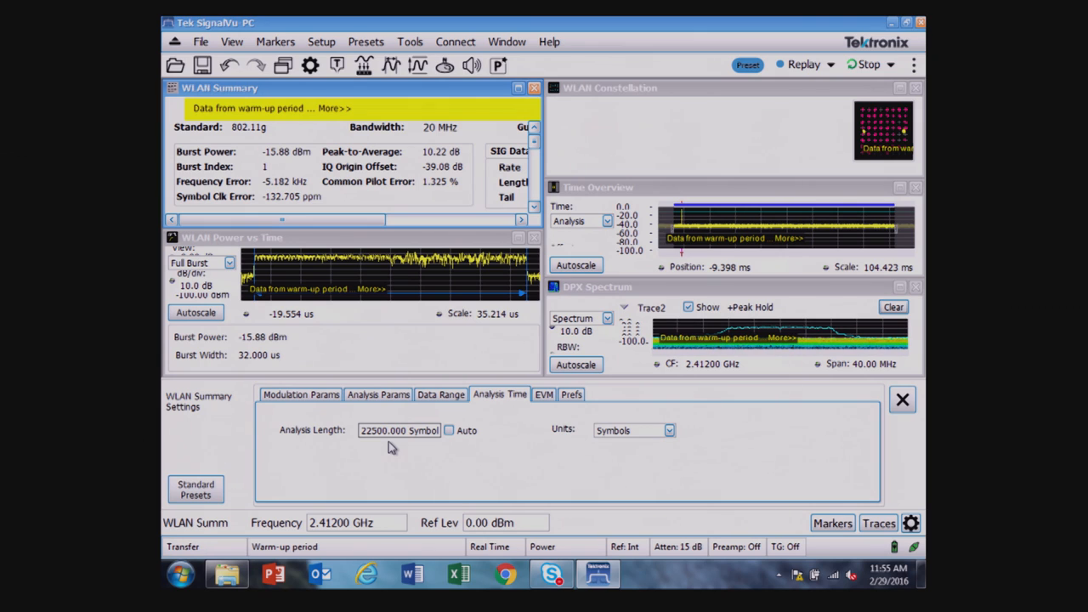
left_click(544, 394)
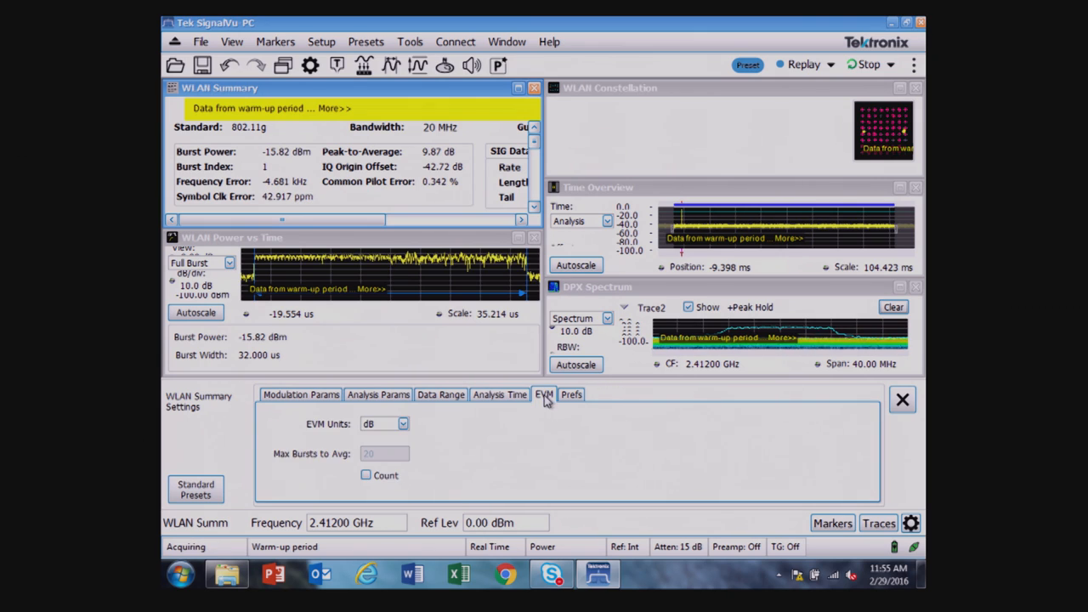
left_click(401, 424)
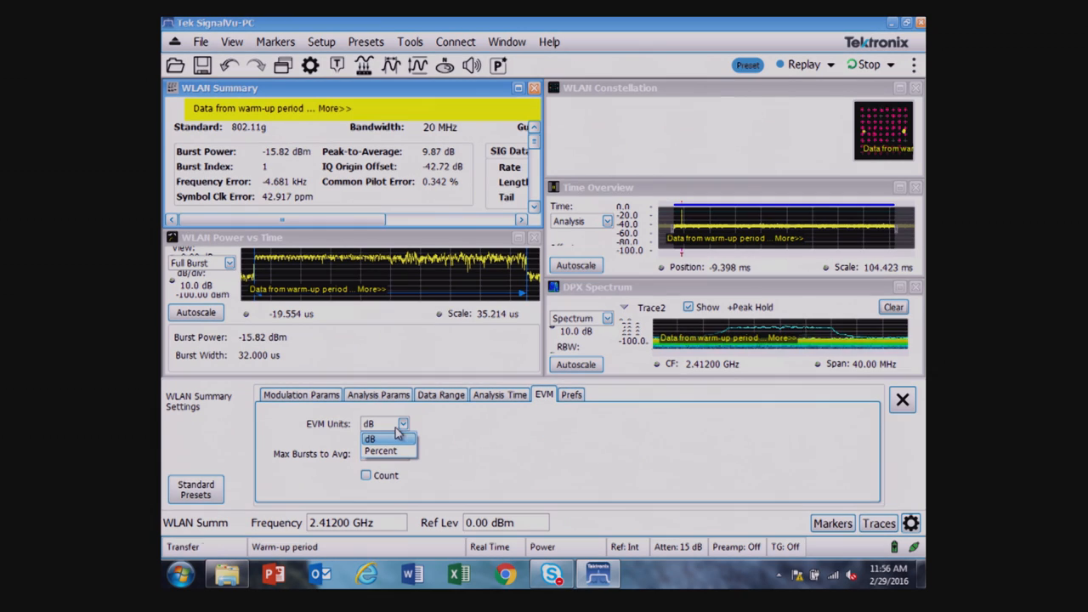
left_click(381, 450)
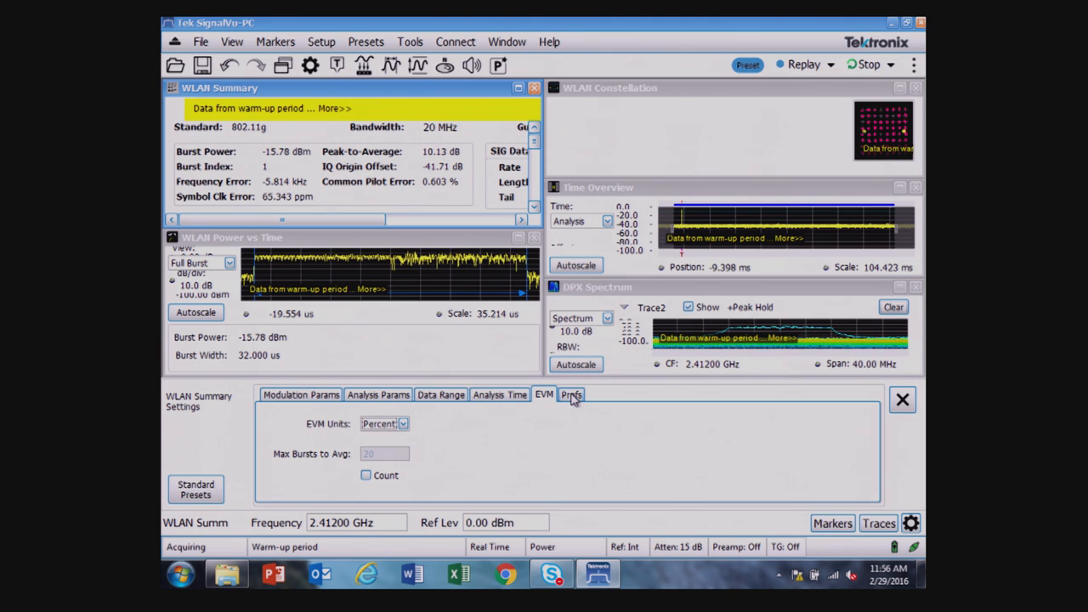
left_click(571, 395)
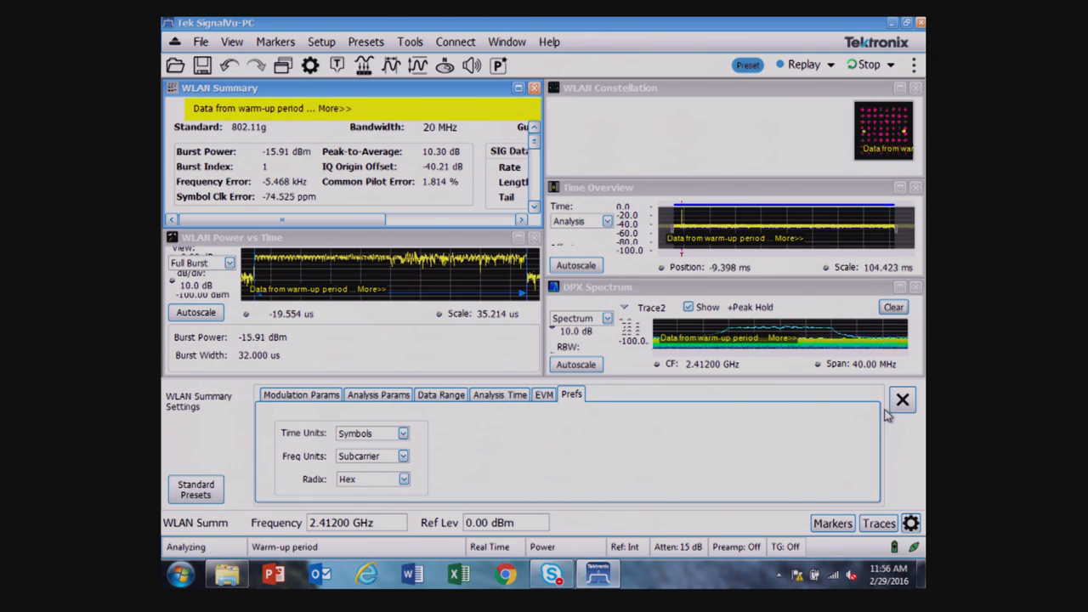
left_click(901, 399)
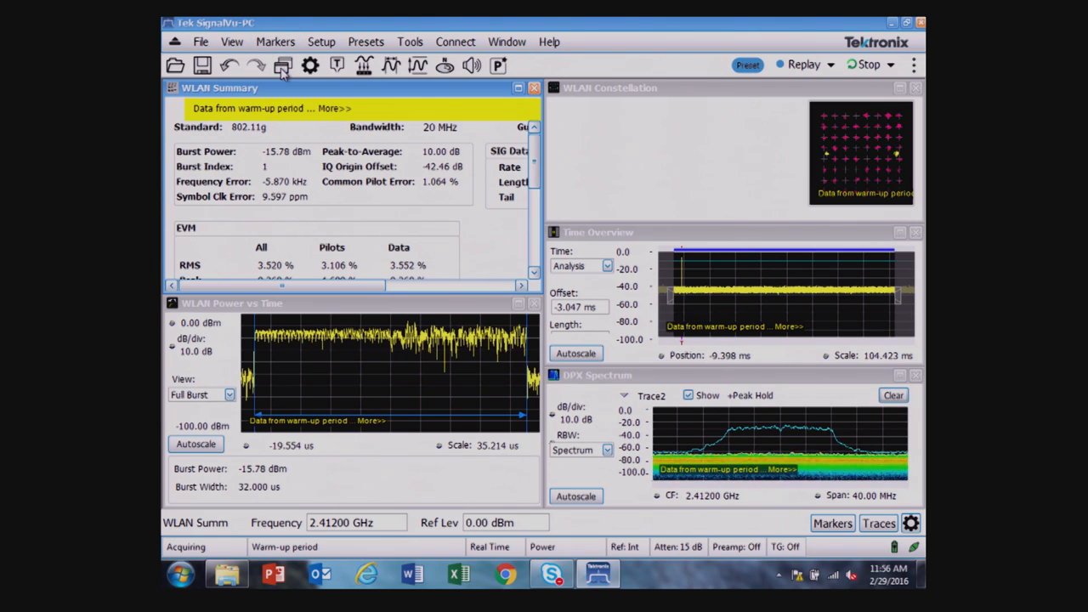
left_click(282, 65)
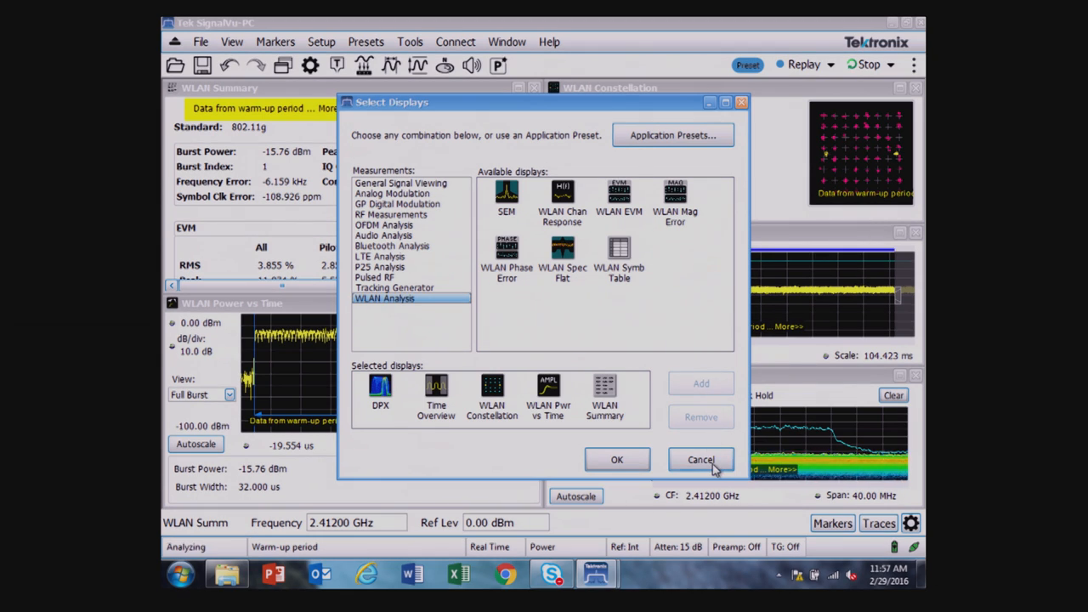
left_click(700, 459)
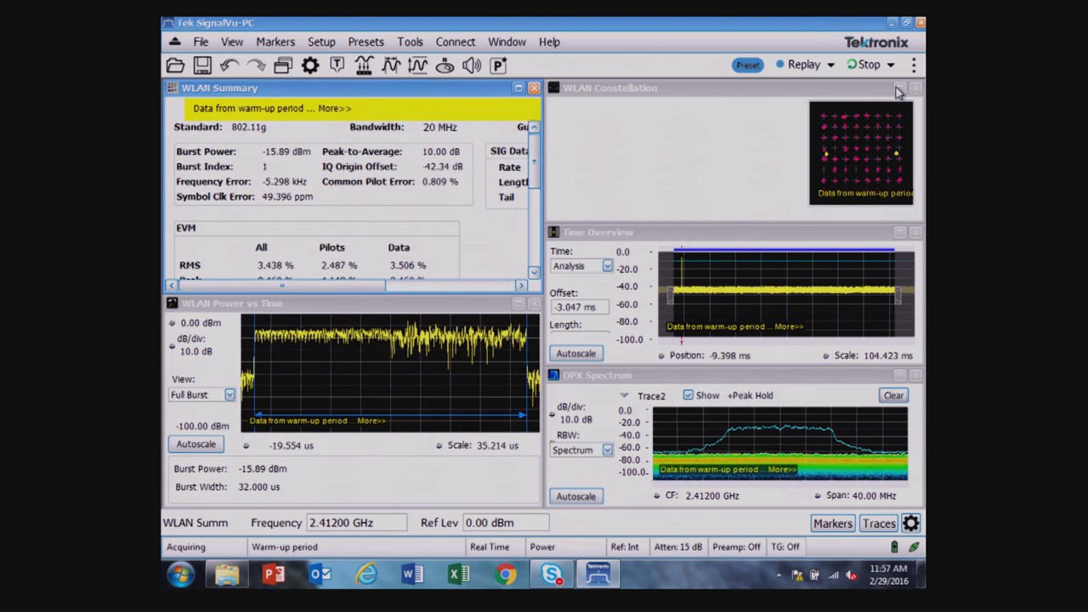